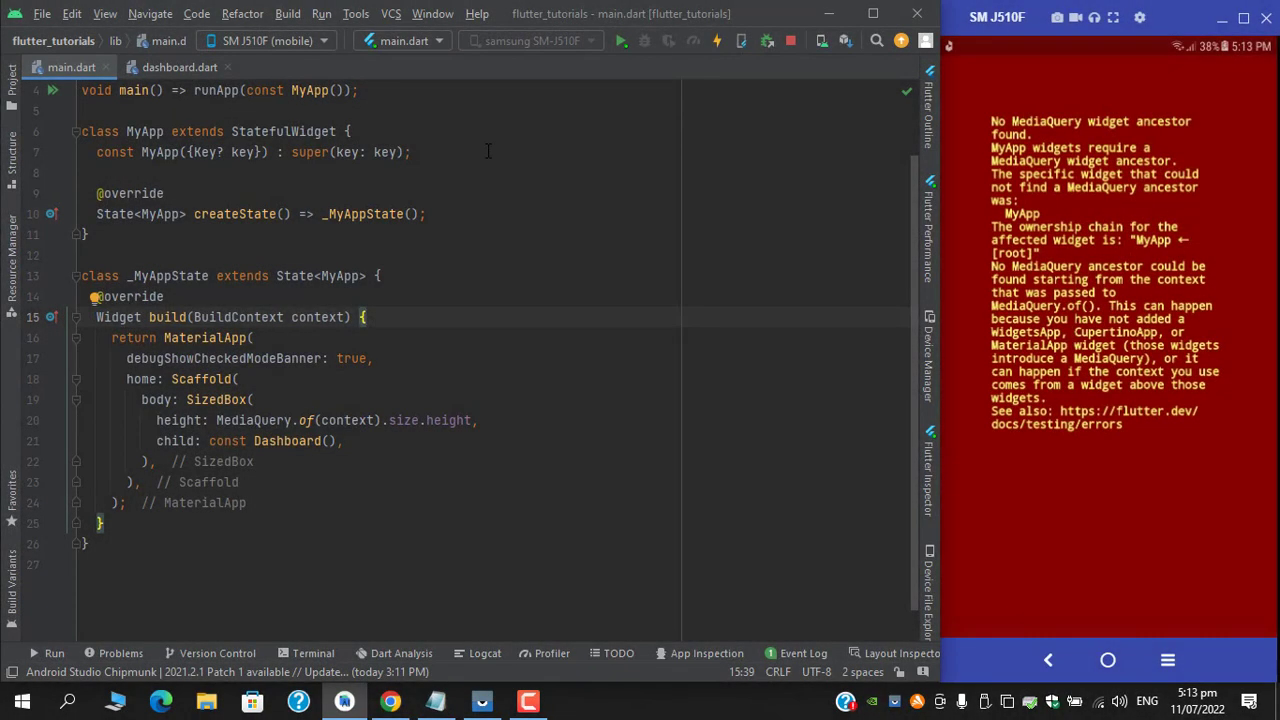
mouse_move(436, 258)
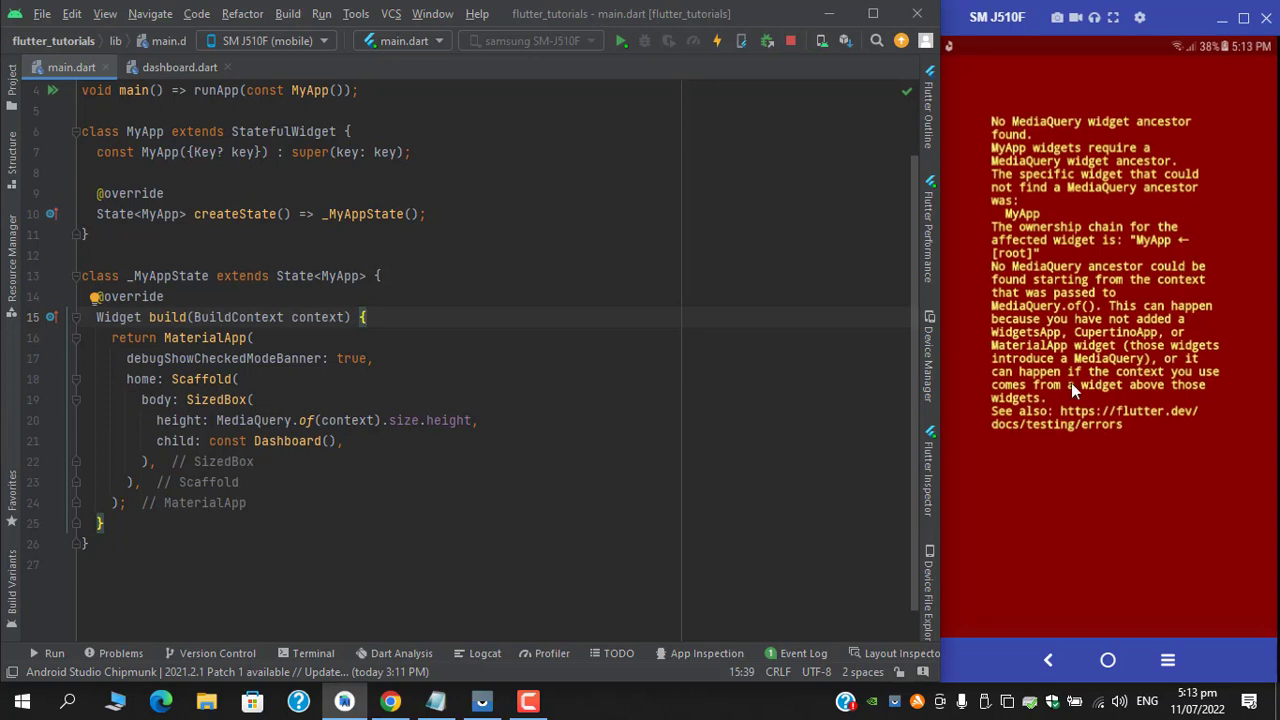
mouse_move(1036, 188)
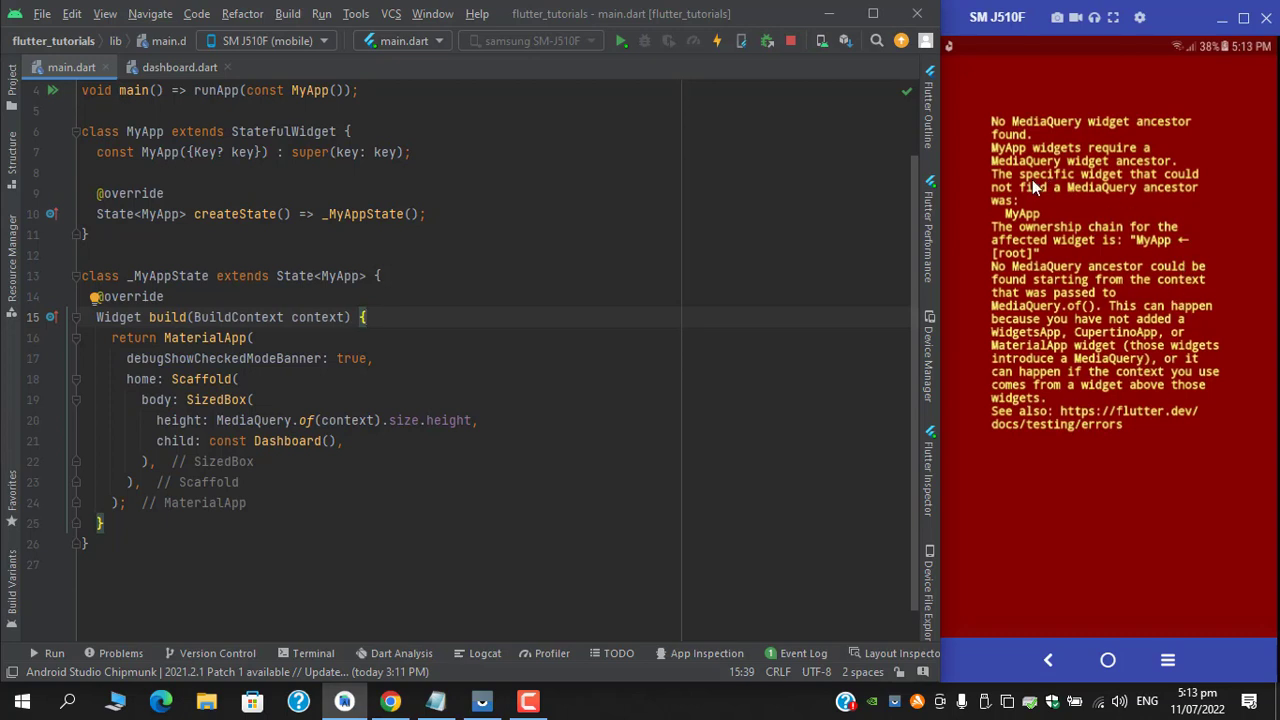
mouse_move(1170, 140)
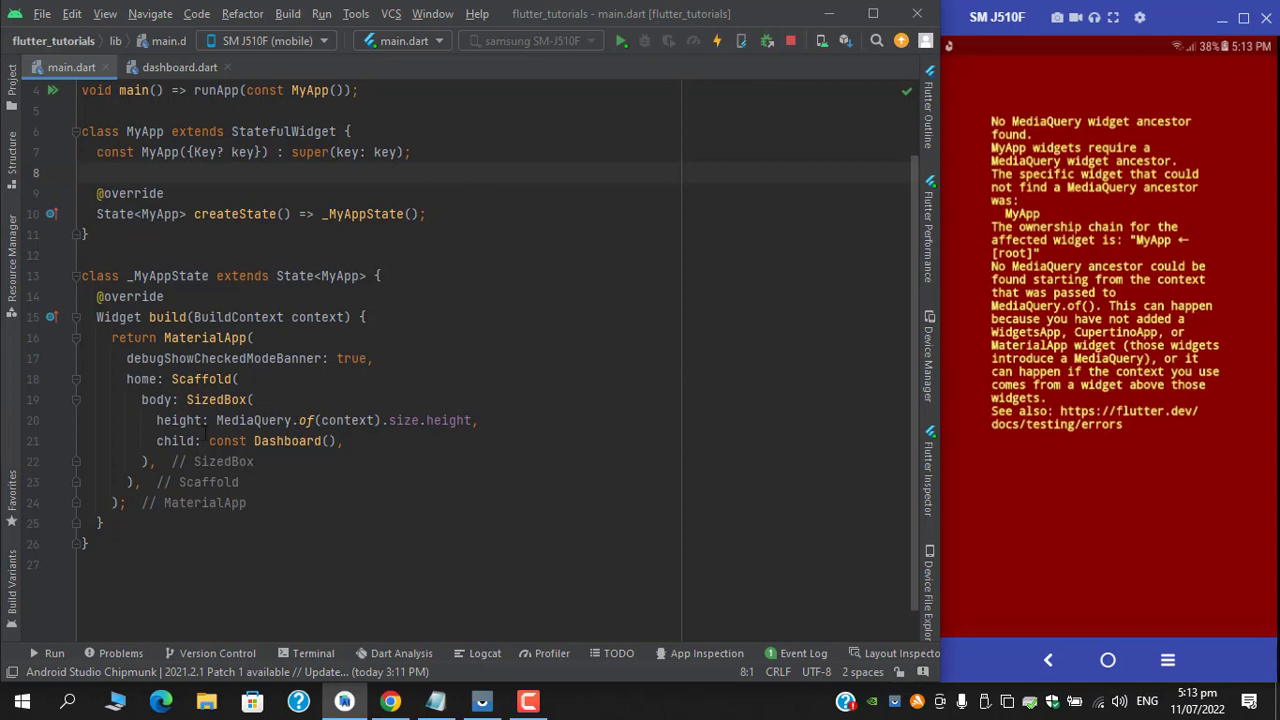
Review dashboard.dart's widget code, then return to main.dart's MaterialApp.
click(424, 420)
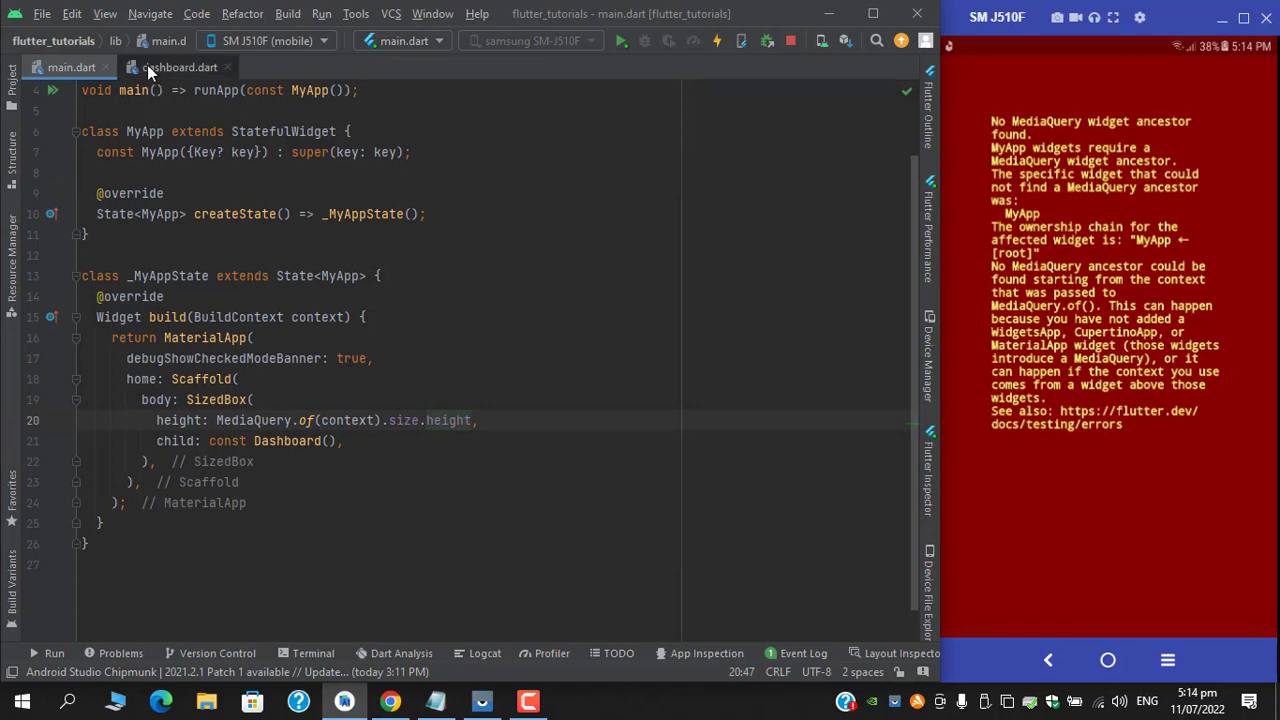
click(180, 68)
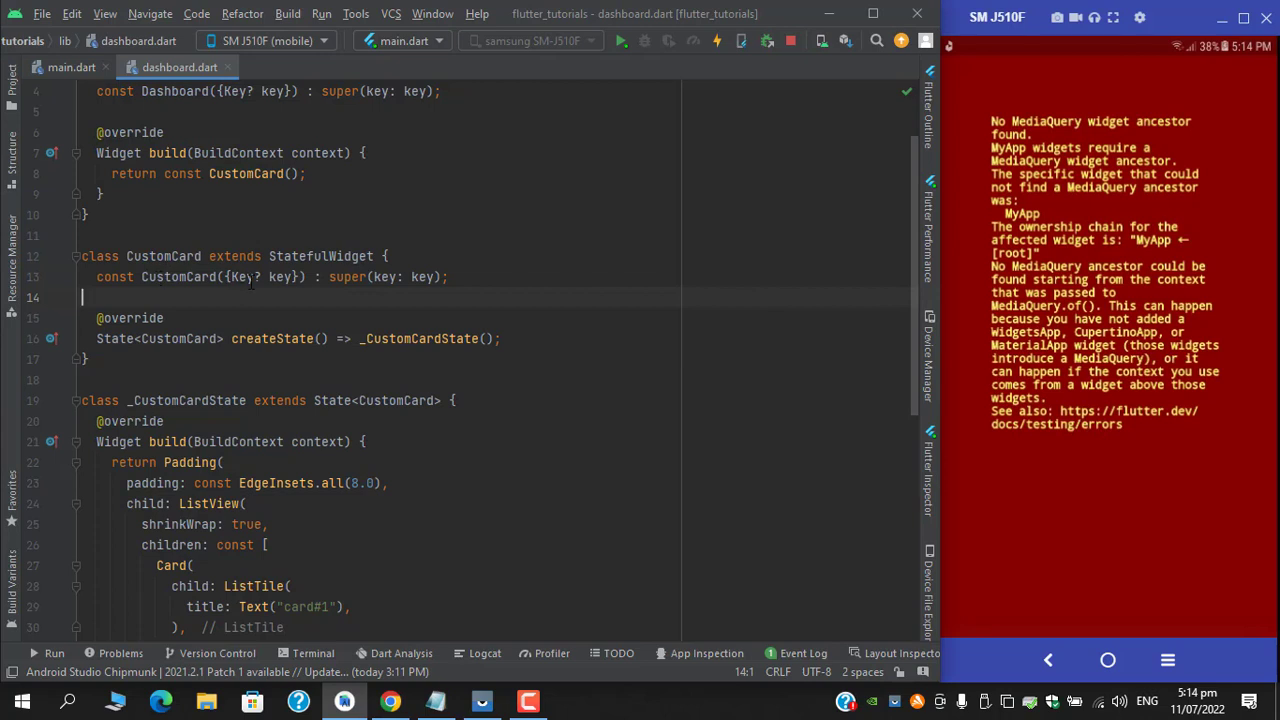
scroll(down, 3)
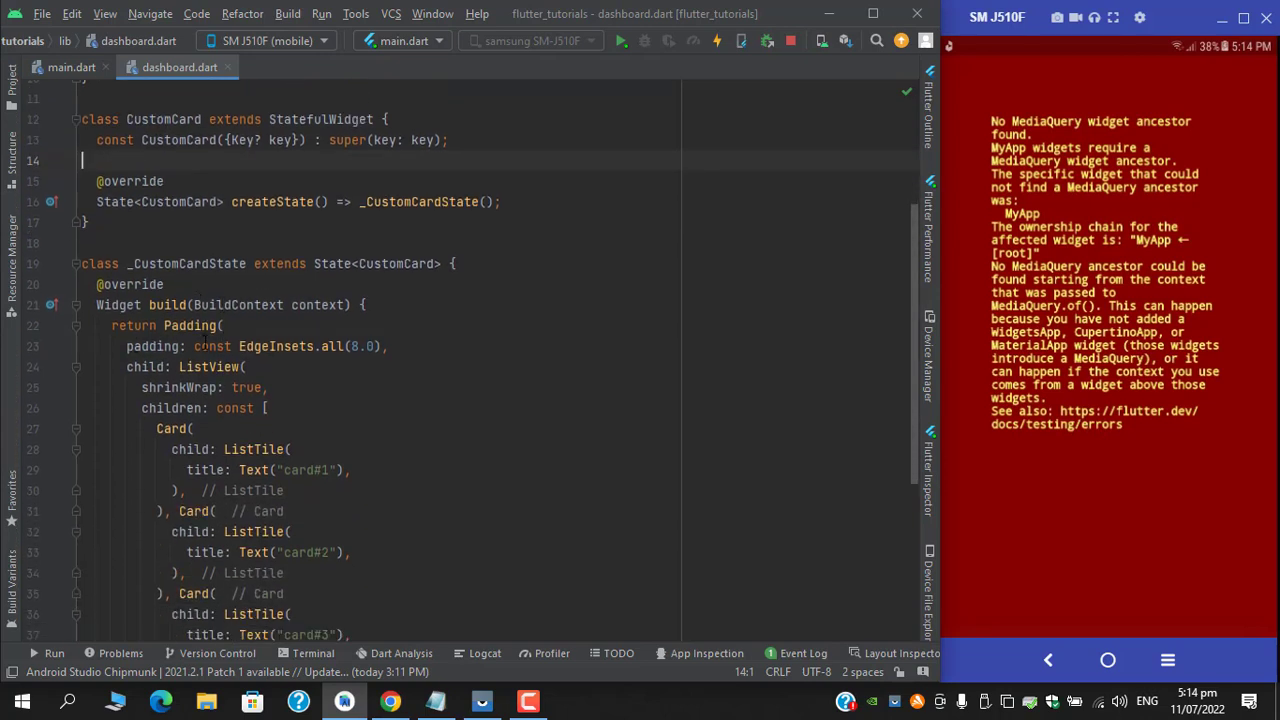
scroll(down, 3)
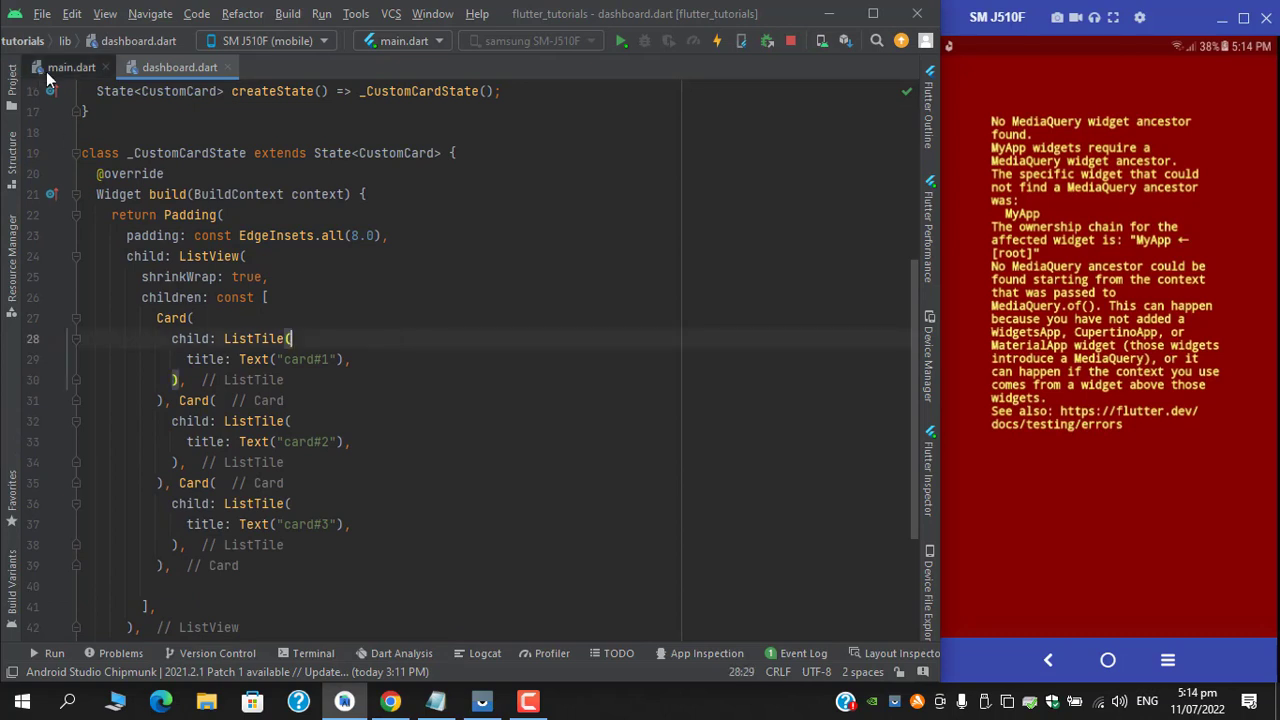
click(72, 68)
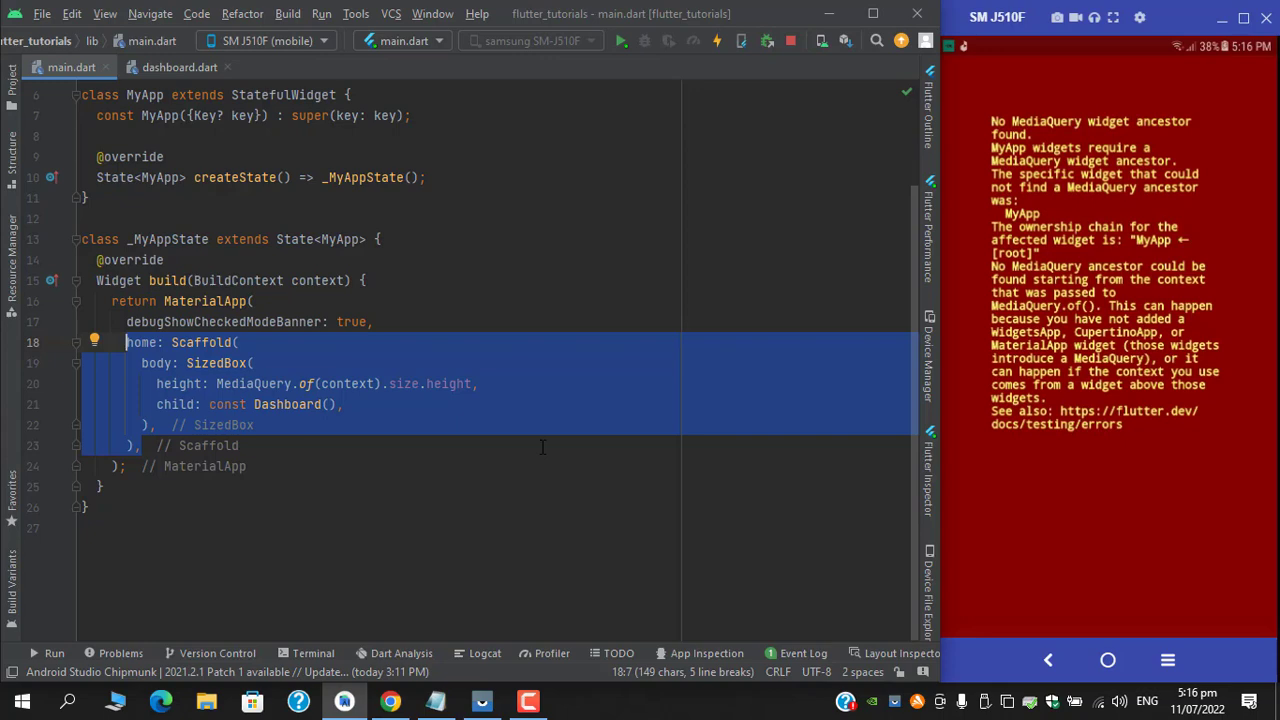
Replace the Scaffold/SizedBox home with Dashboard() and reopen dashboard.dart.
key(Delete)
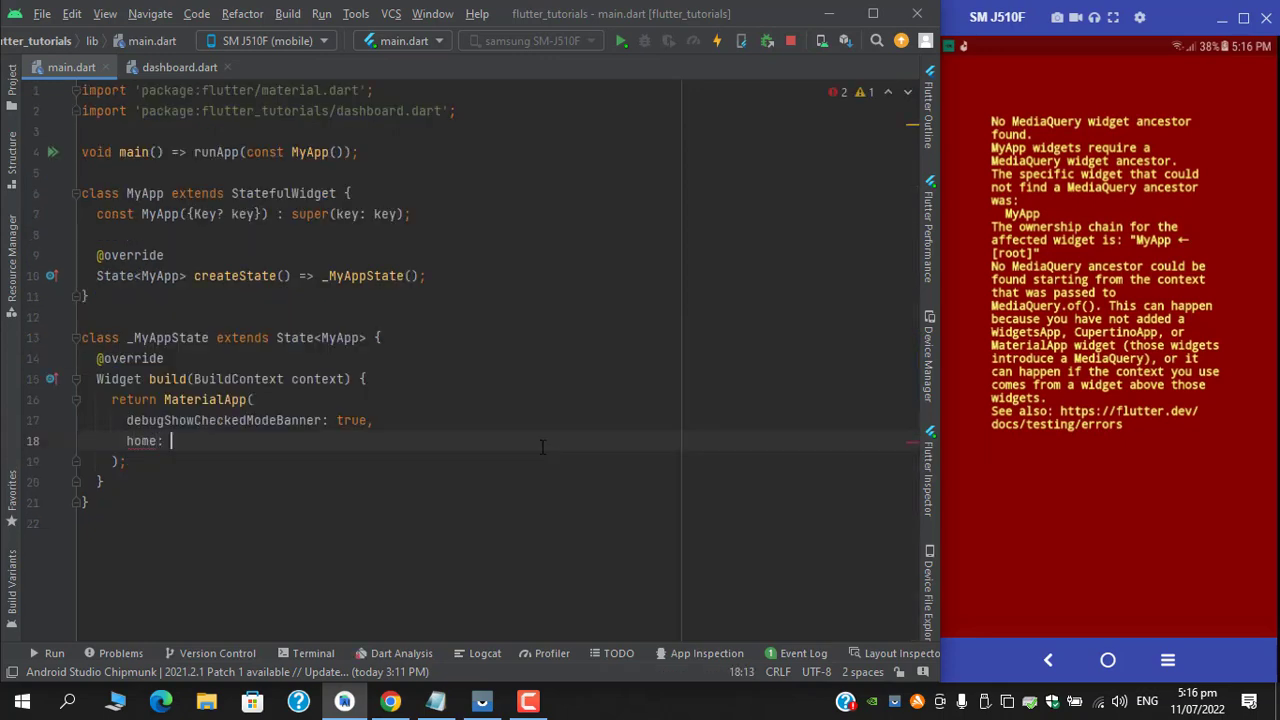
text(Dashboard())
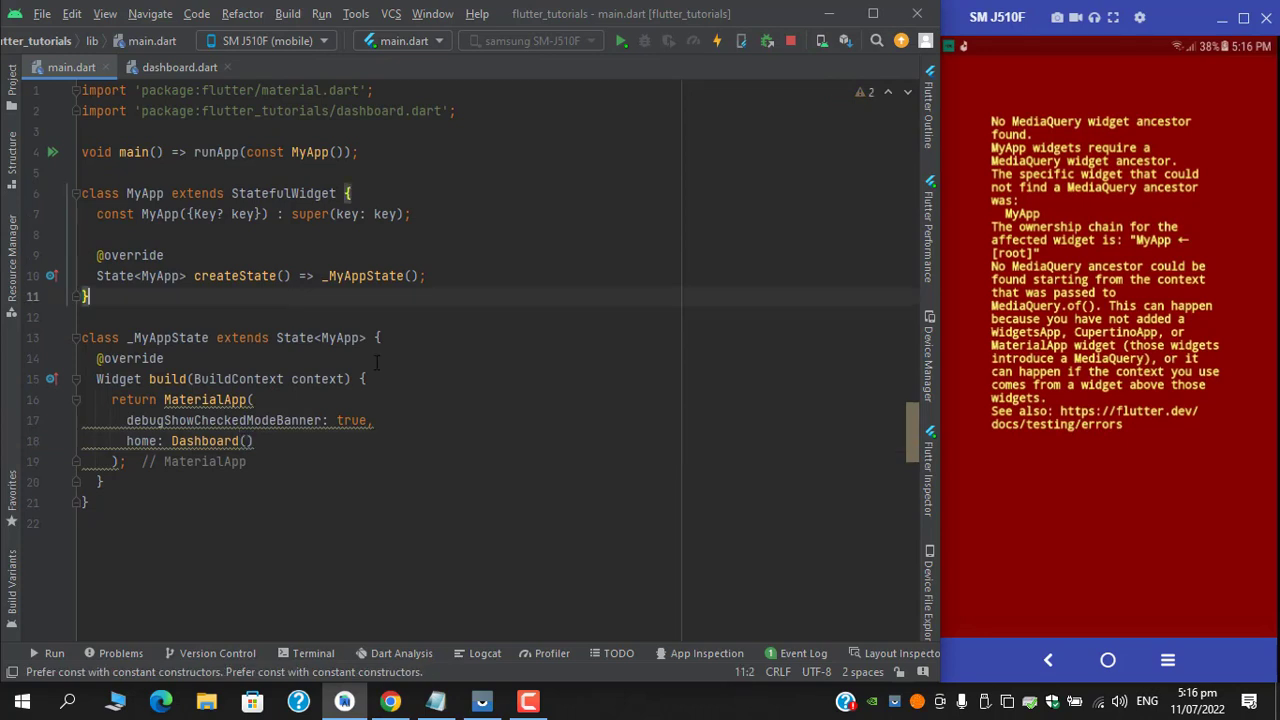
click(180, 68)
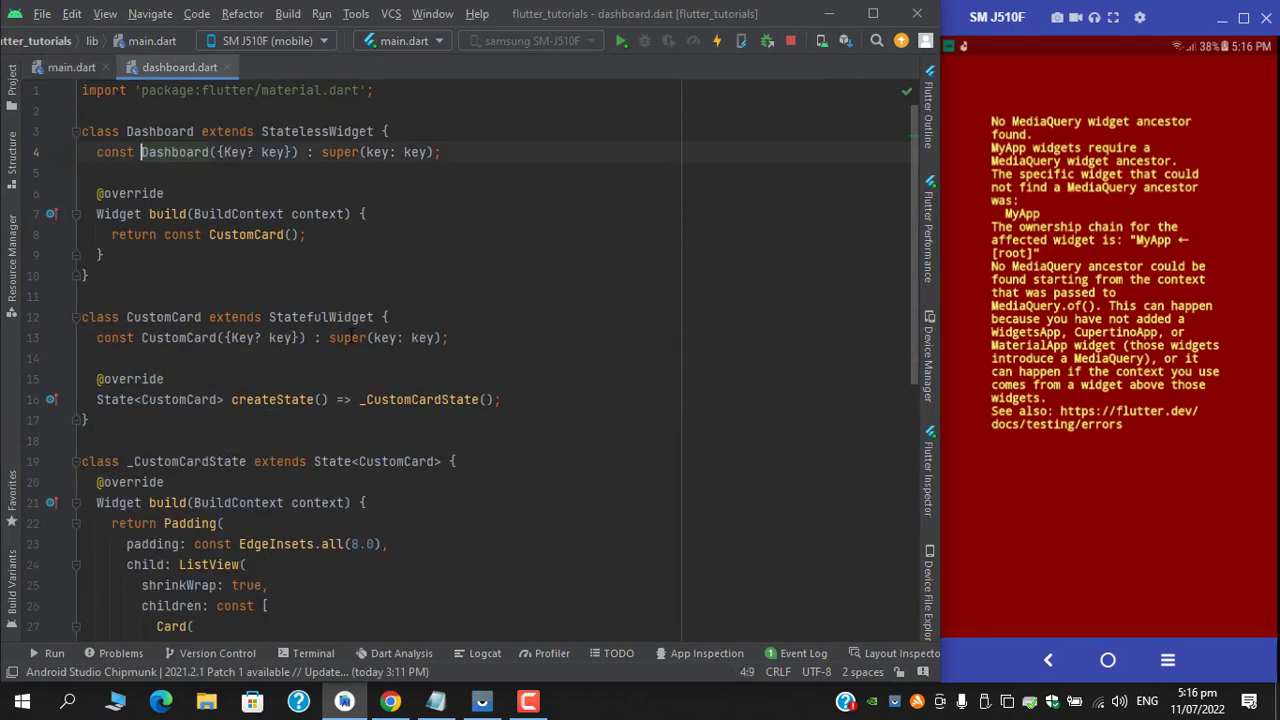
Replace Dashboard's returned CustomCard with a Scaffold whose body is a SizedBox with a height argument.
double_click(244, 234)
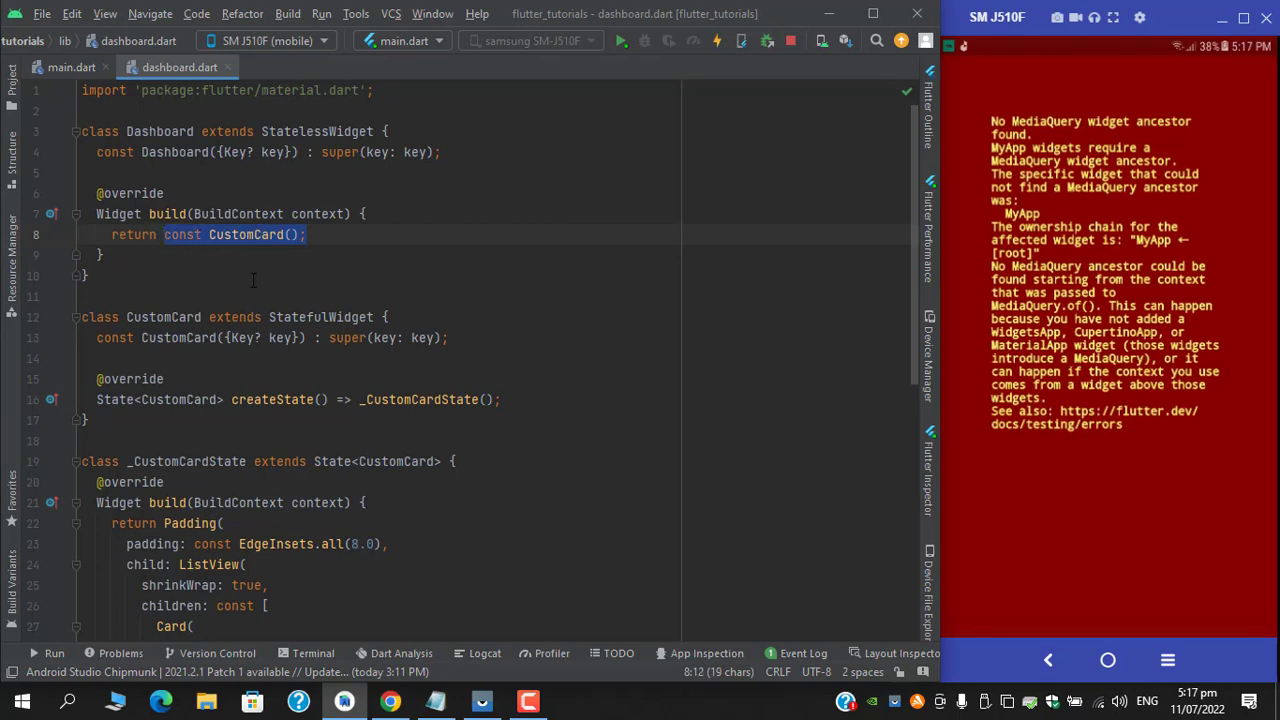
text(Scaffol)
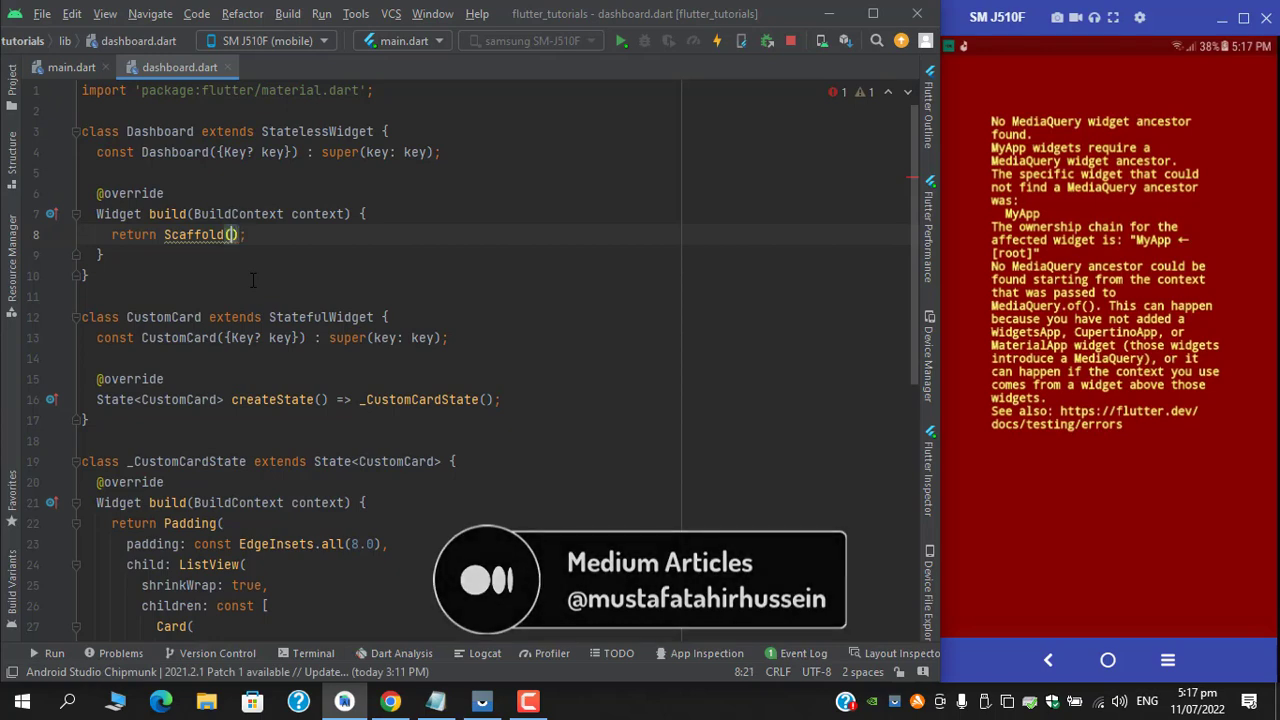
text(body:)
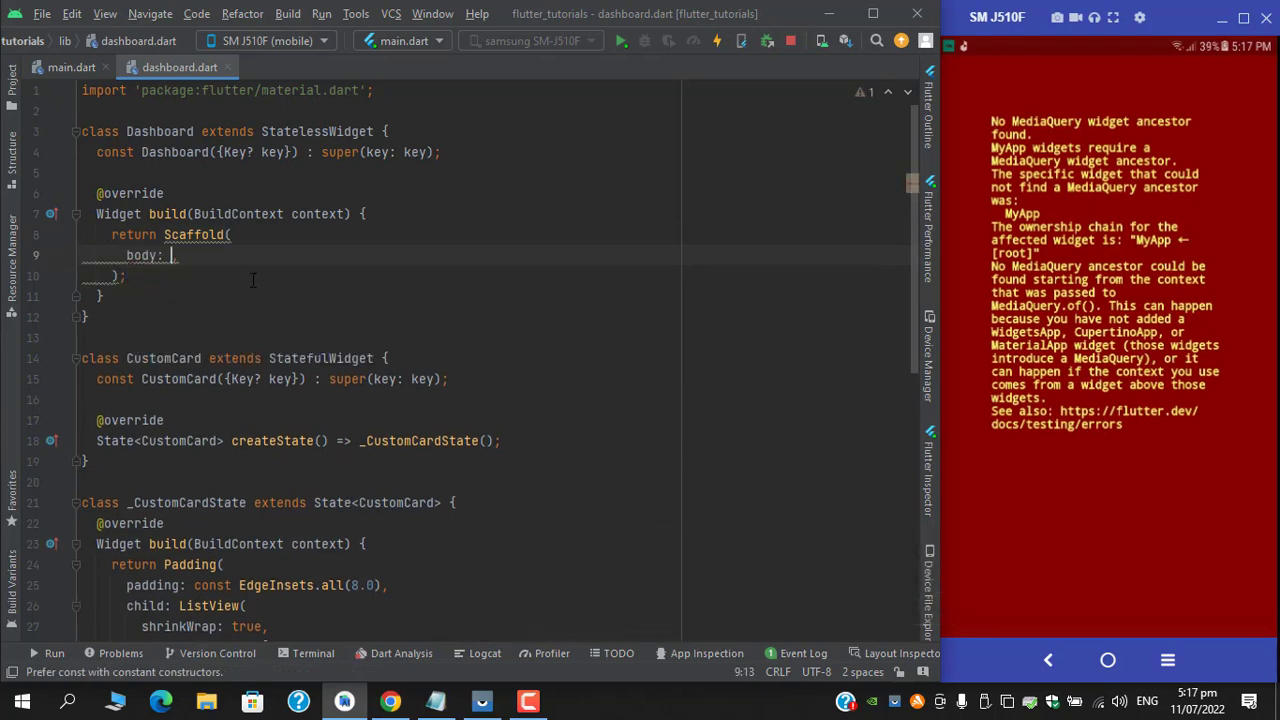
text(SizedBox(),)
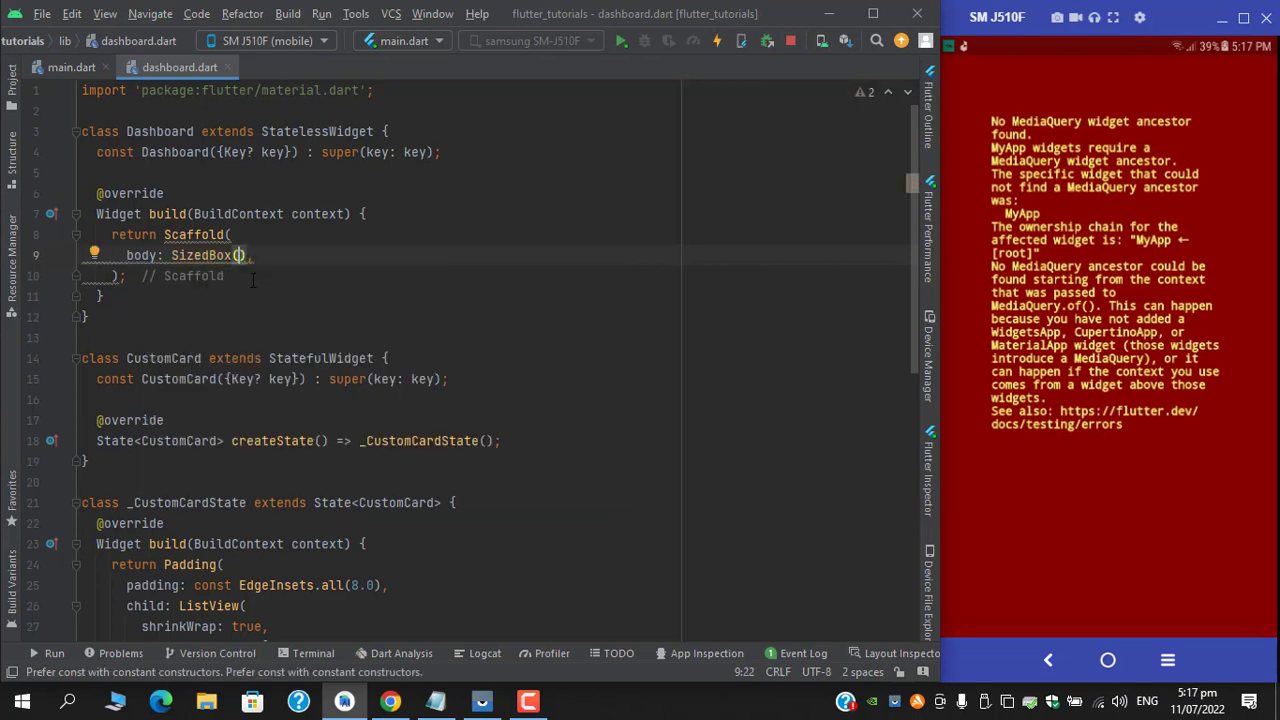
text(height:)
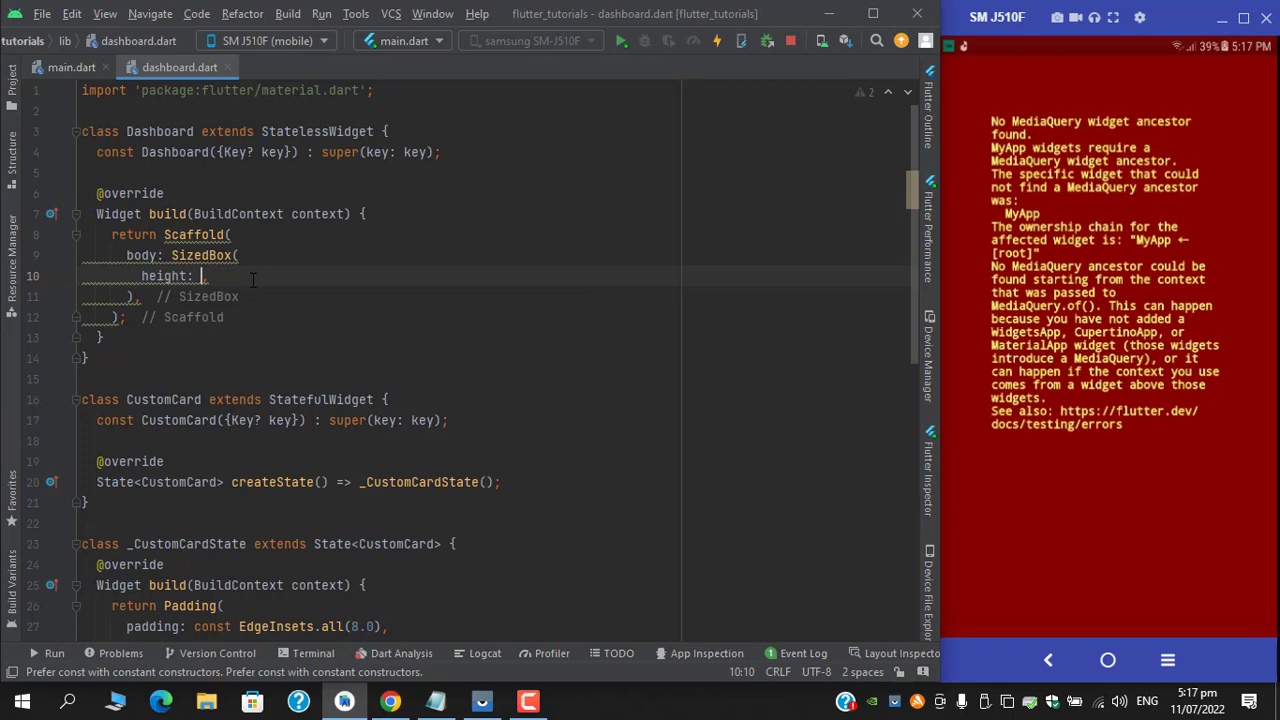
Set the SizedBox height to MediaQuery.of(context).size.height and child to CustomCard().
text(m,)
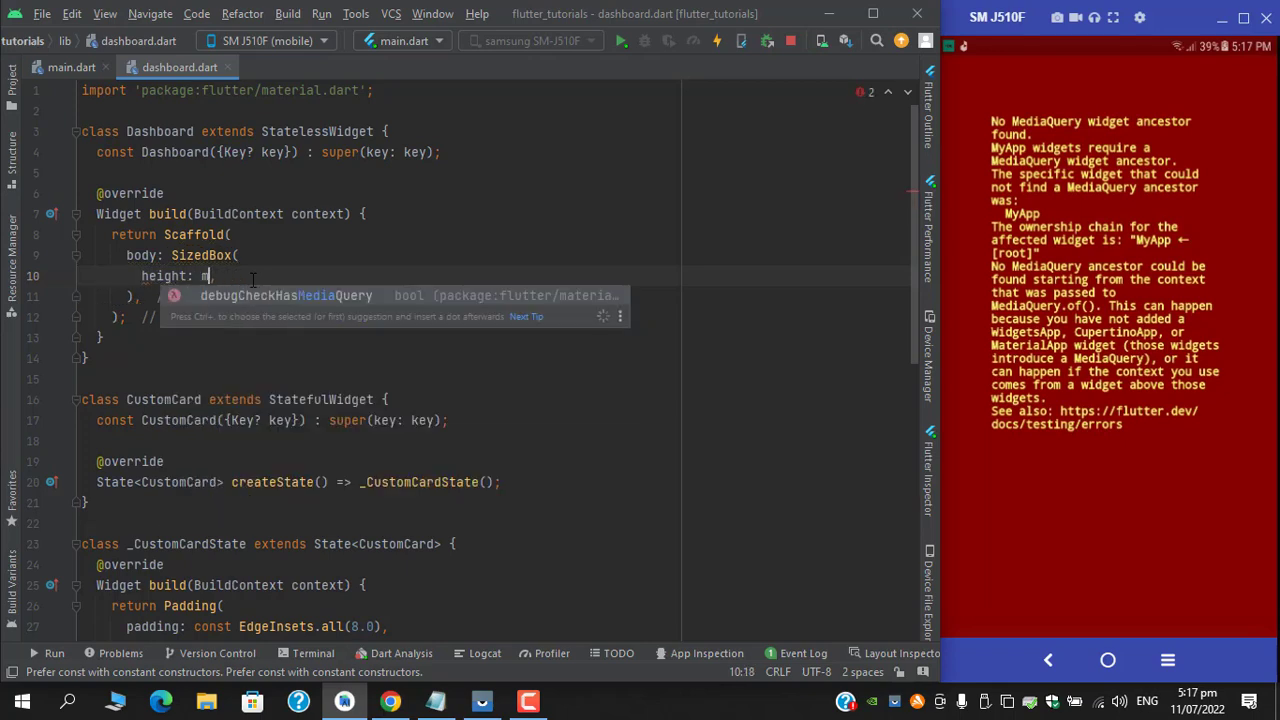
text(MediaQuery)
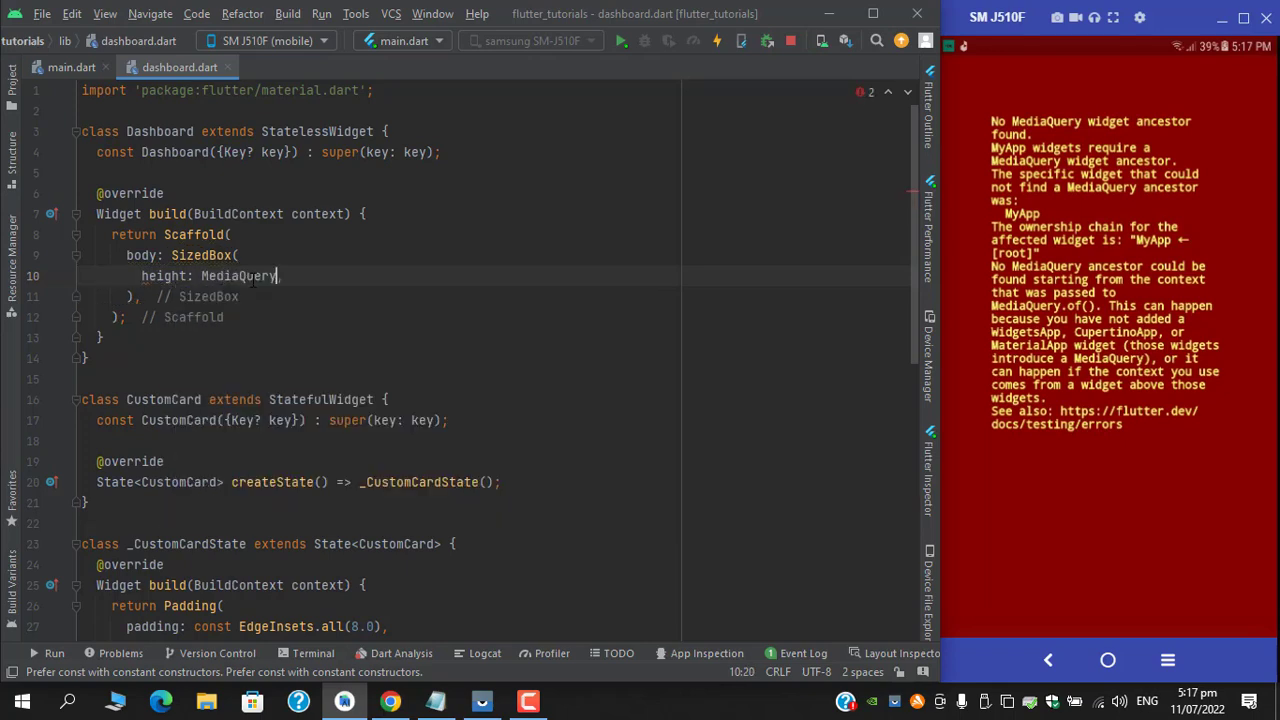
text(.of(context)
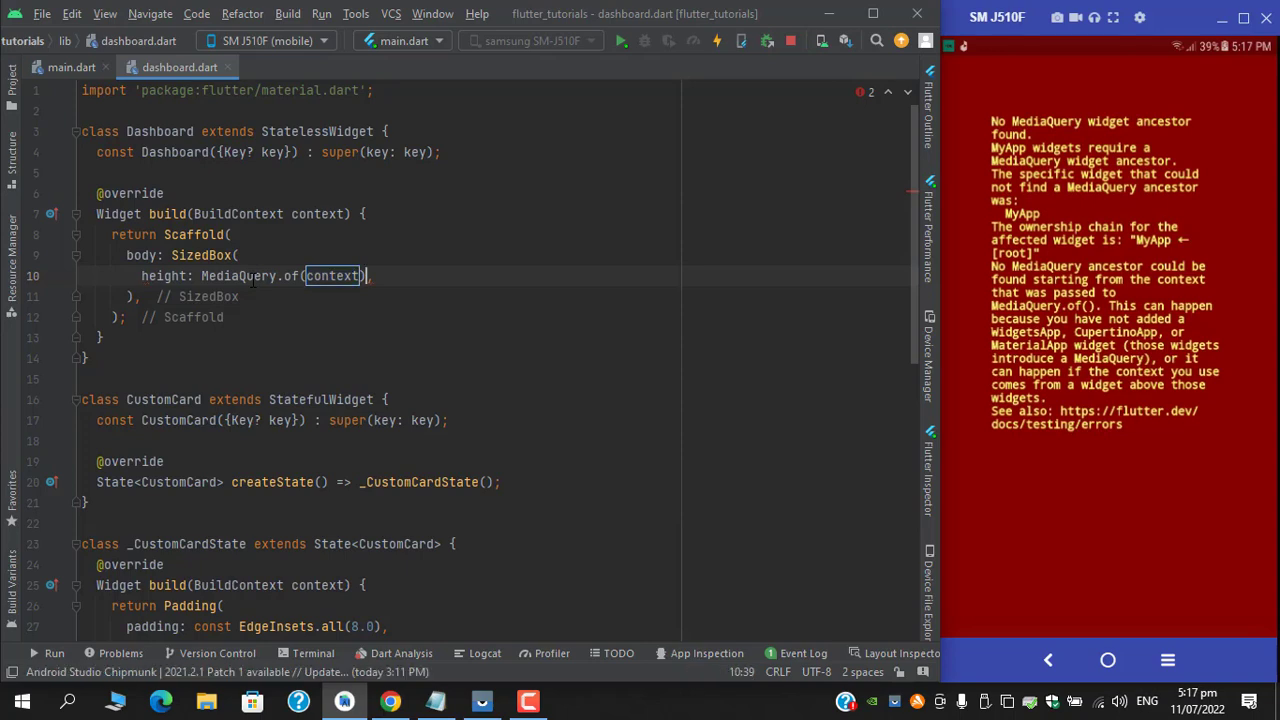
text(.size.)
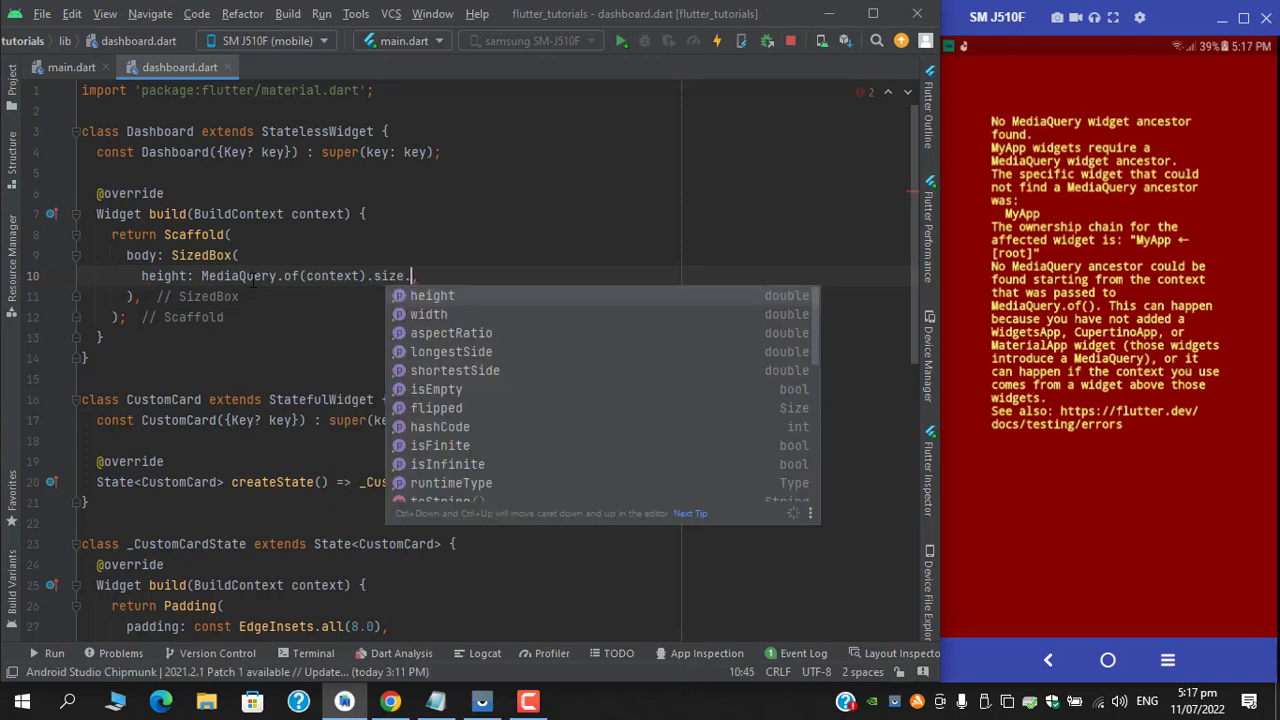
click(432, 296)
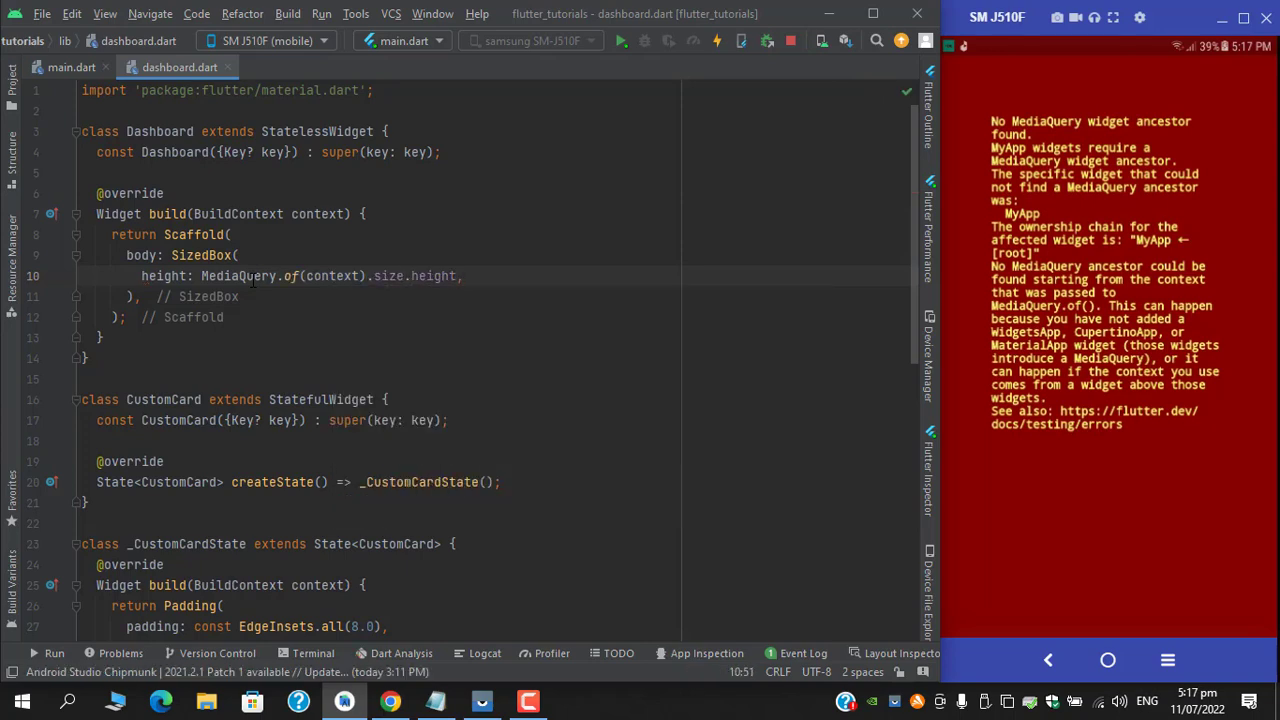
text(child: CustomCard(),)
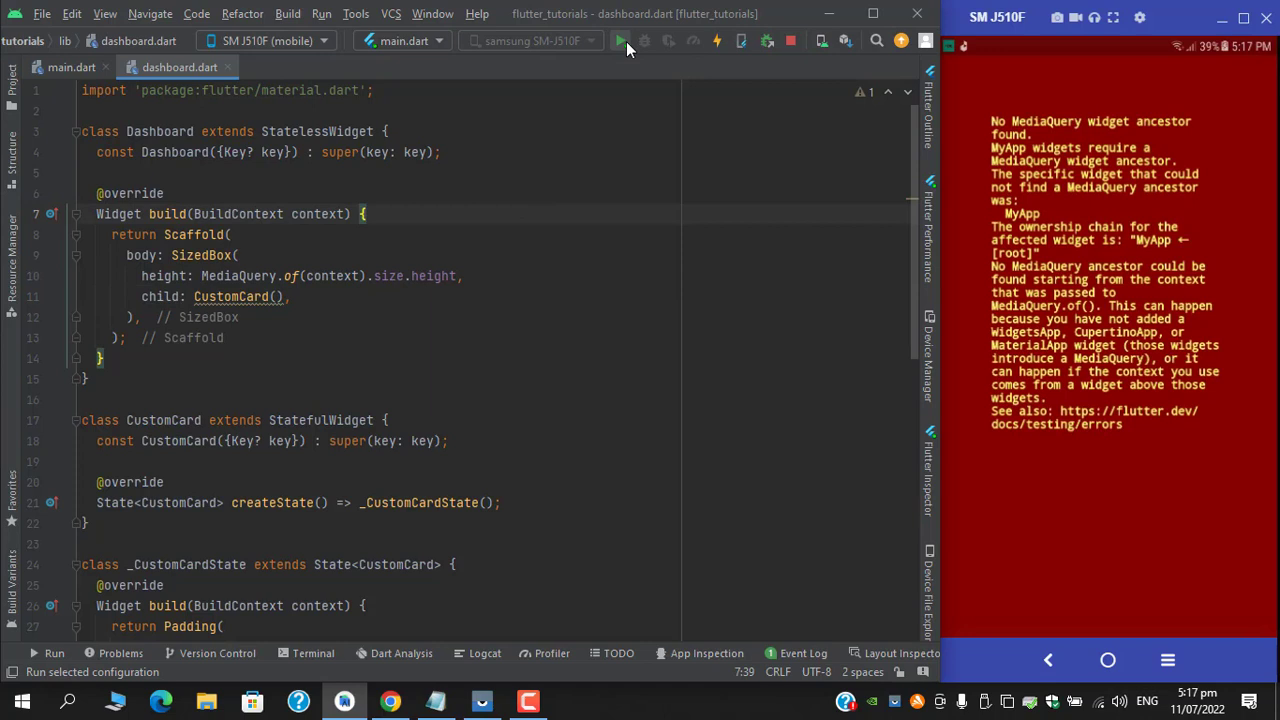
Hot restart the app and check the Run console as the emulator shows card#1 to card#3.
click(620, 40)
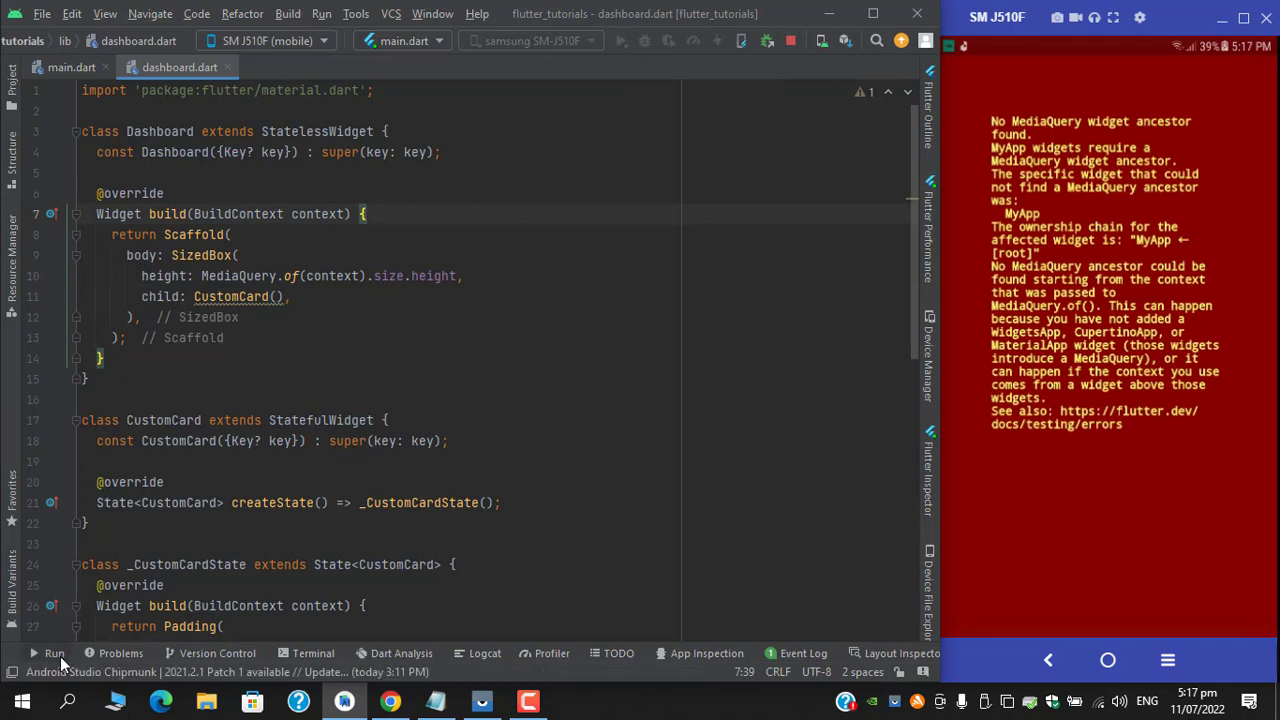
click(716, 40)
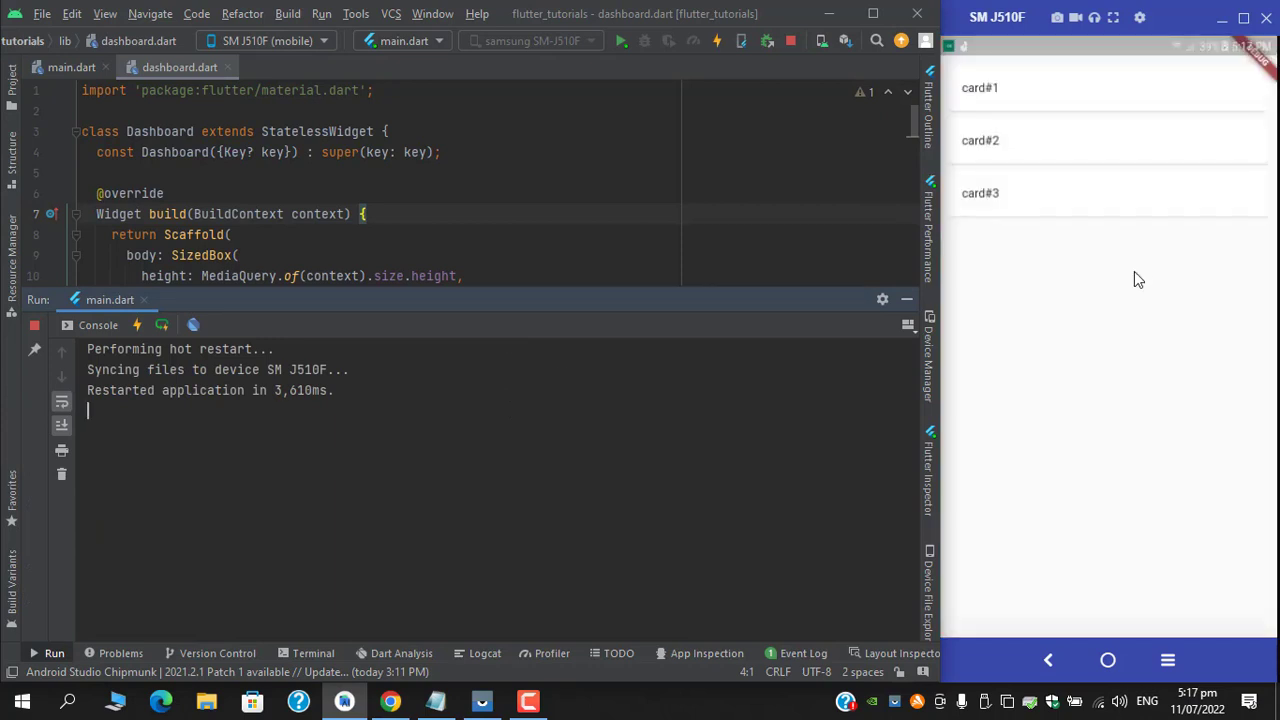
mouse_move(976, 152)
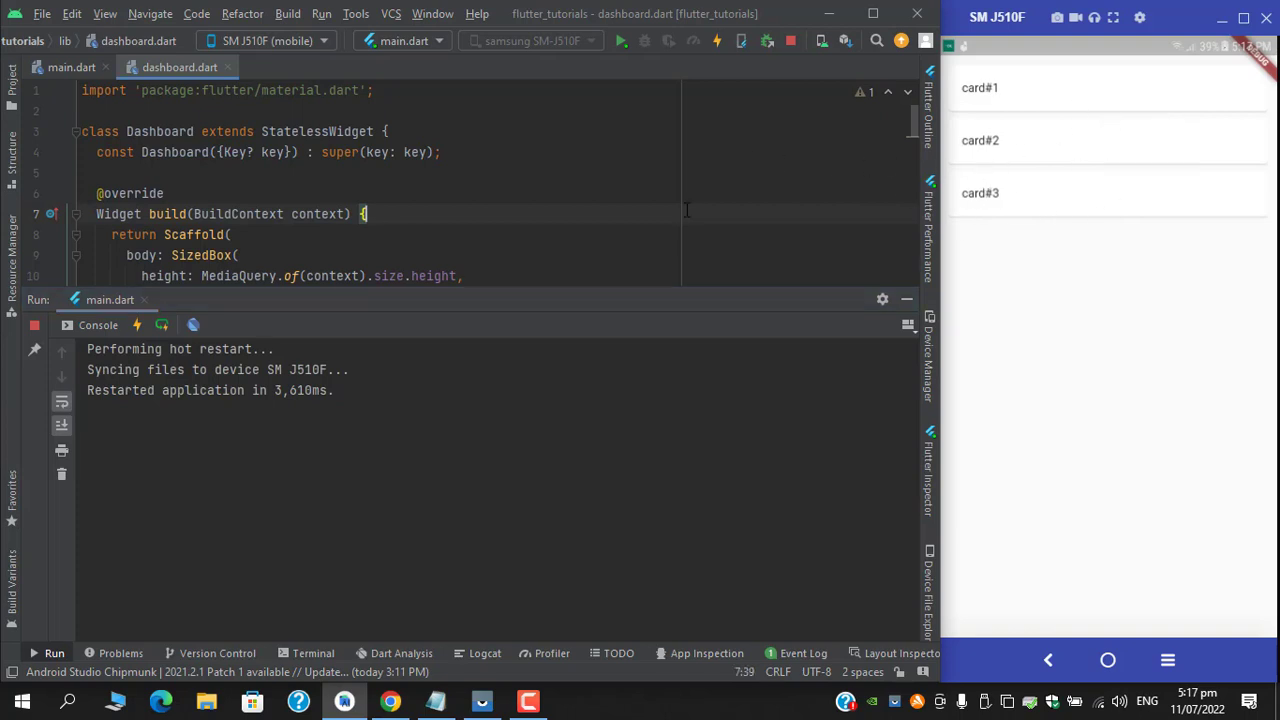
scroll(down, 3)
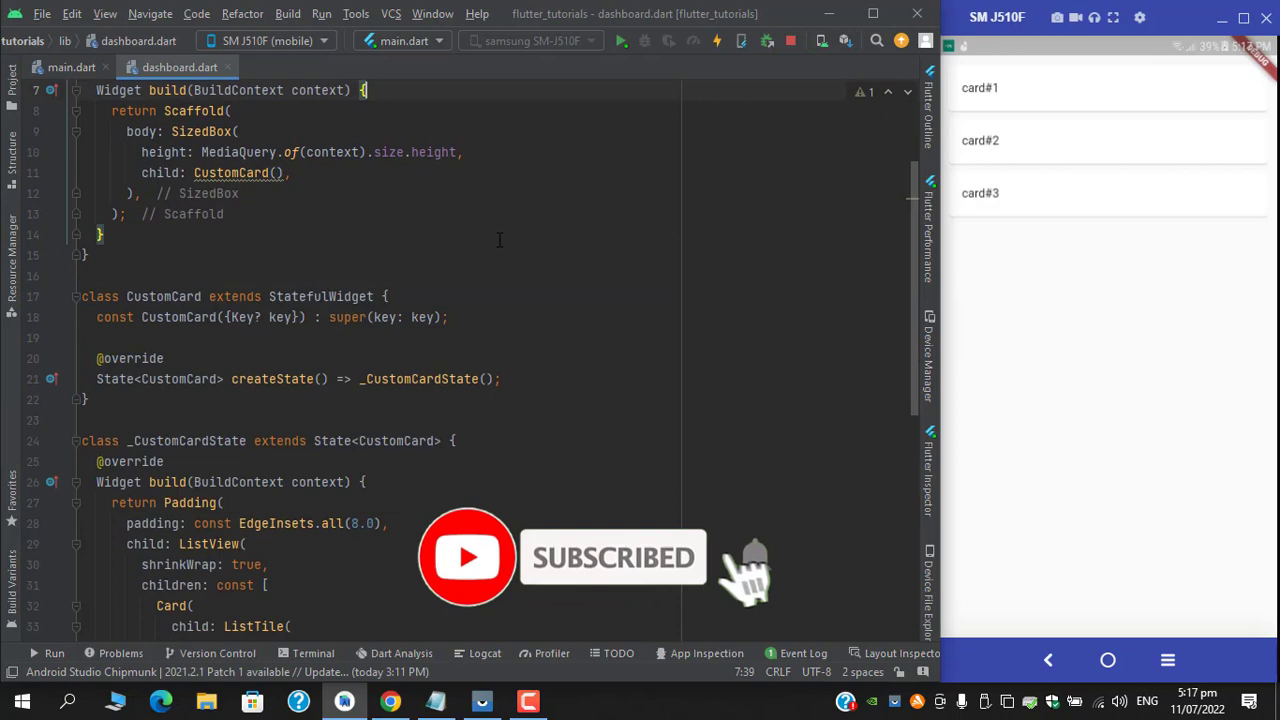
In main.dart, wrap the MaterialApp in a MediaQuery widget and begin its data: MediaQueryData argument.
click(72, 68)
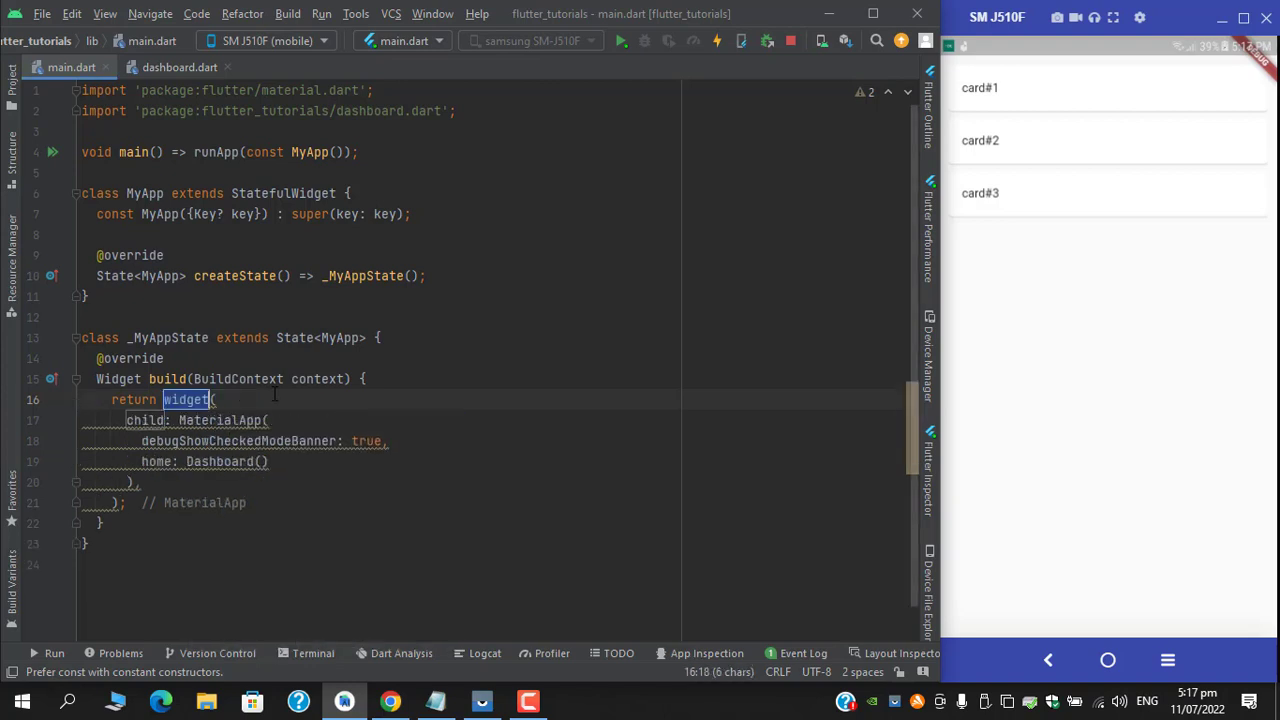
text(MediaQuery)
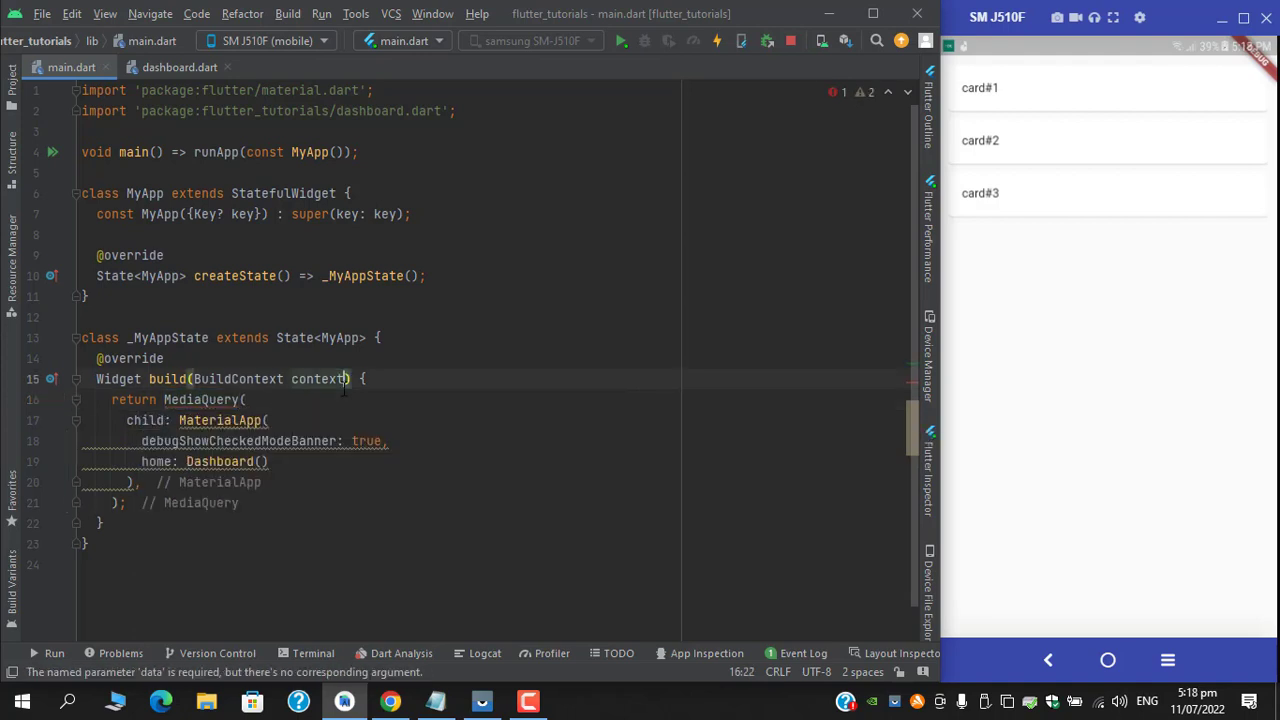
scroll(up, 3)
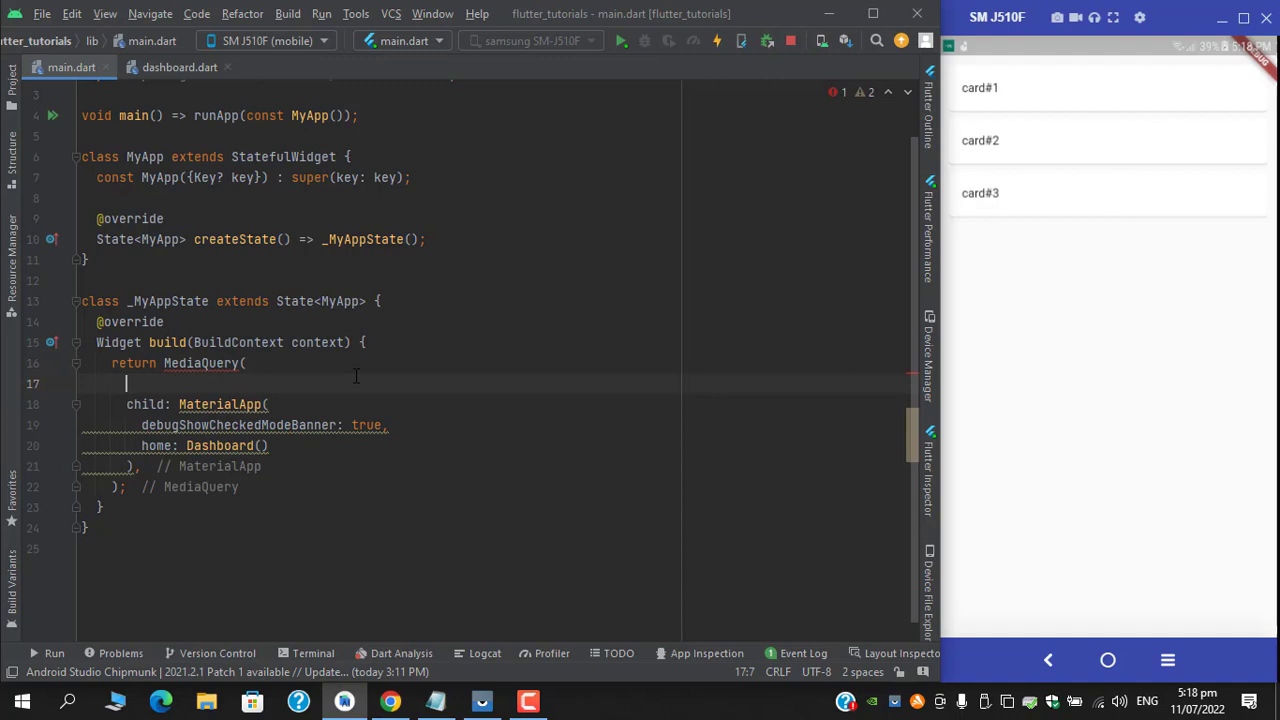
text(data: MediaQueryData(),)
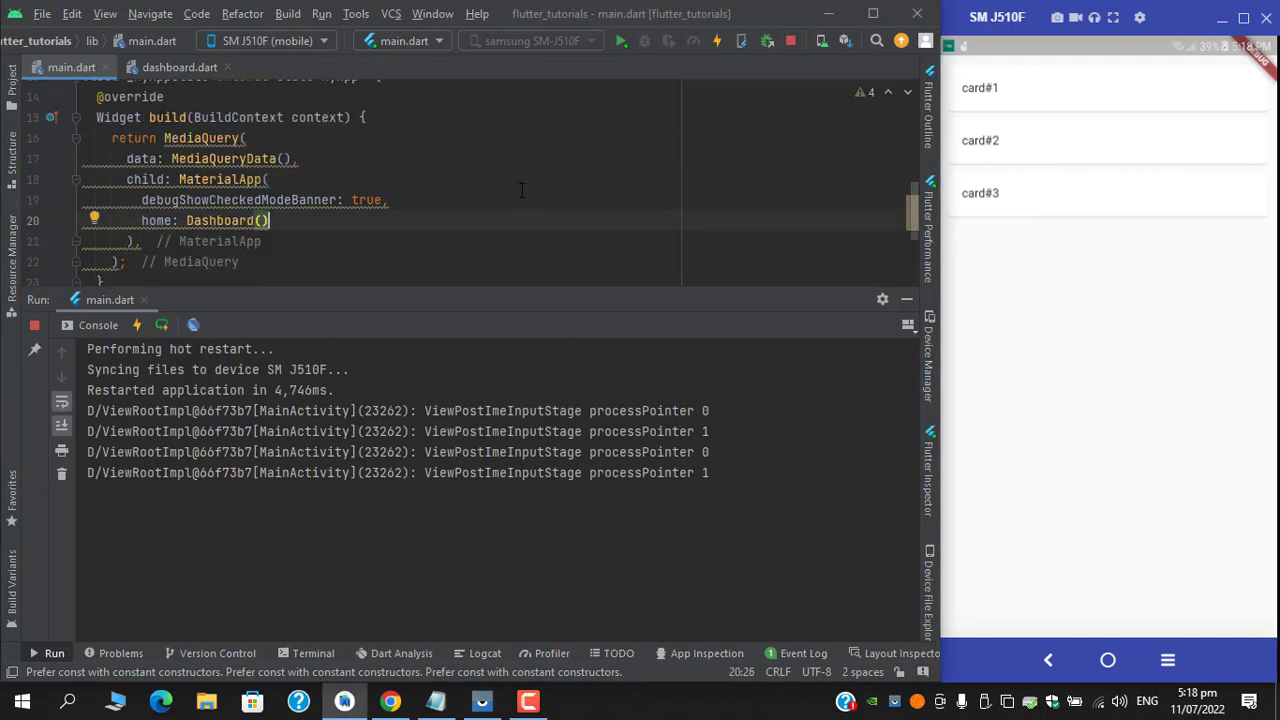
mouse_move(500, 152)
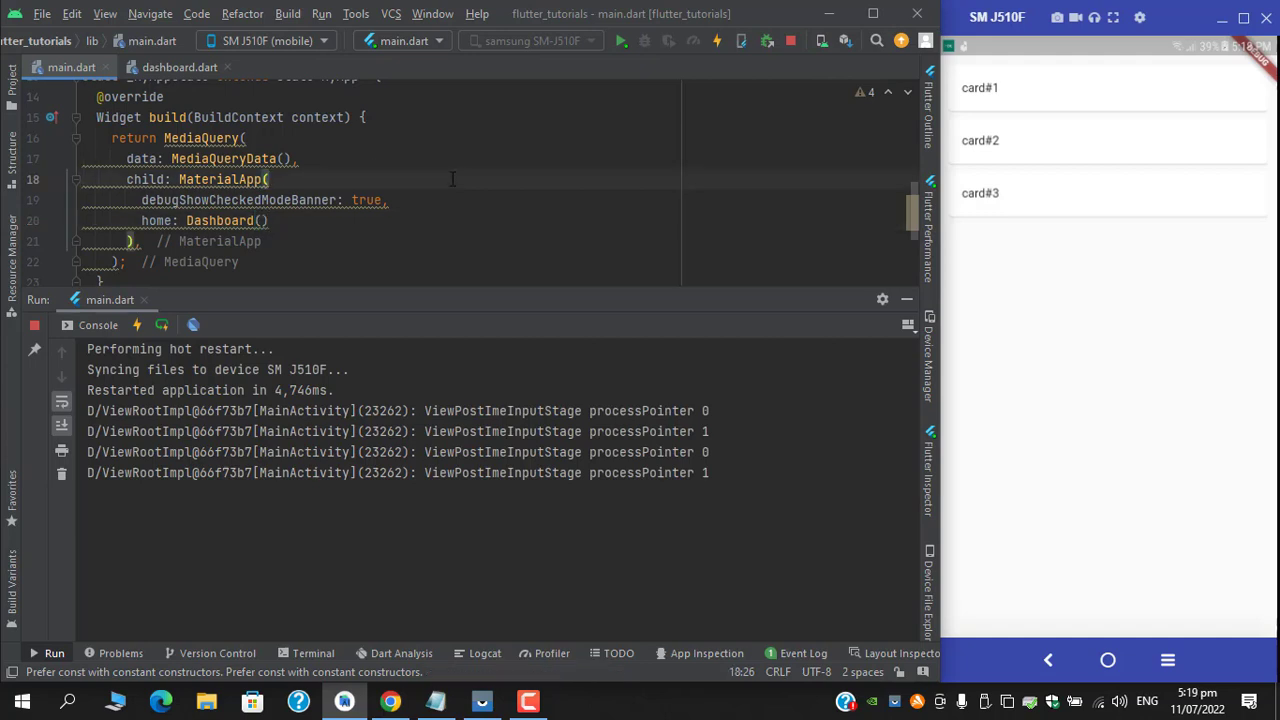
Scroll through main.dart to review the MediaQuery-wrapped MaterialApp while the emulator keeps the three cards.
scroll(up, 3)
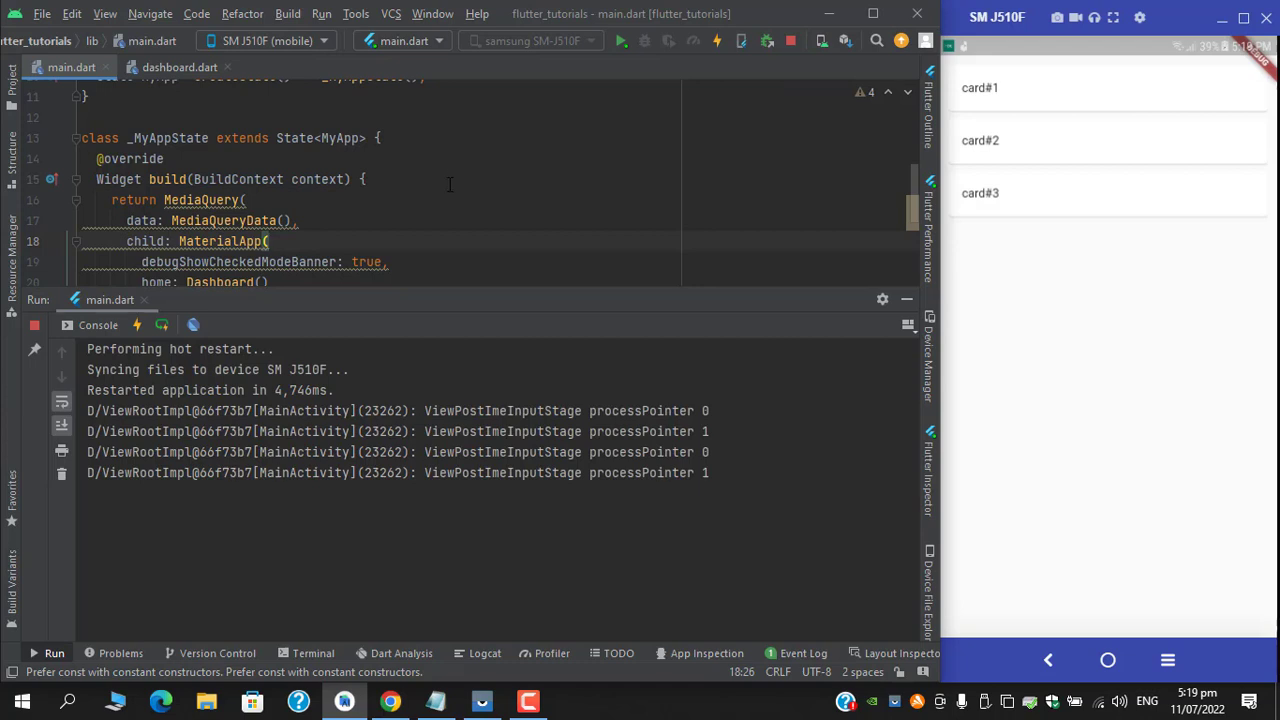
scroll(down, 3)
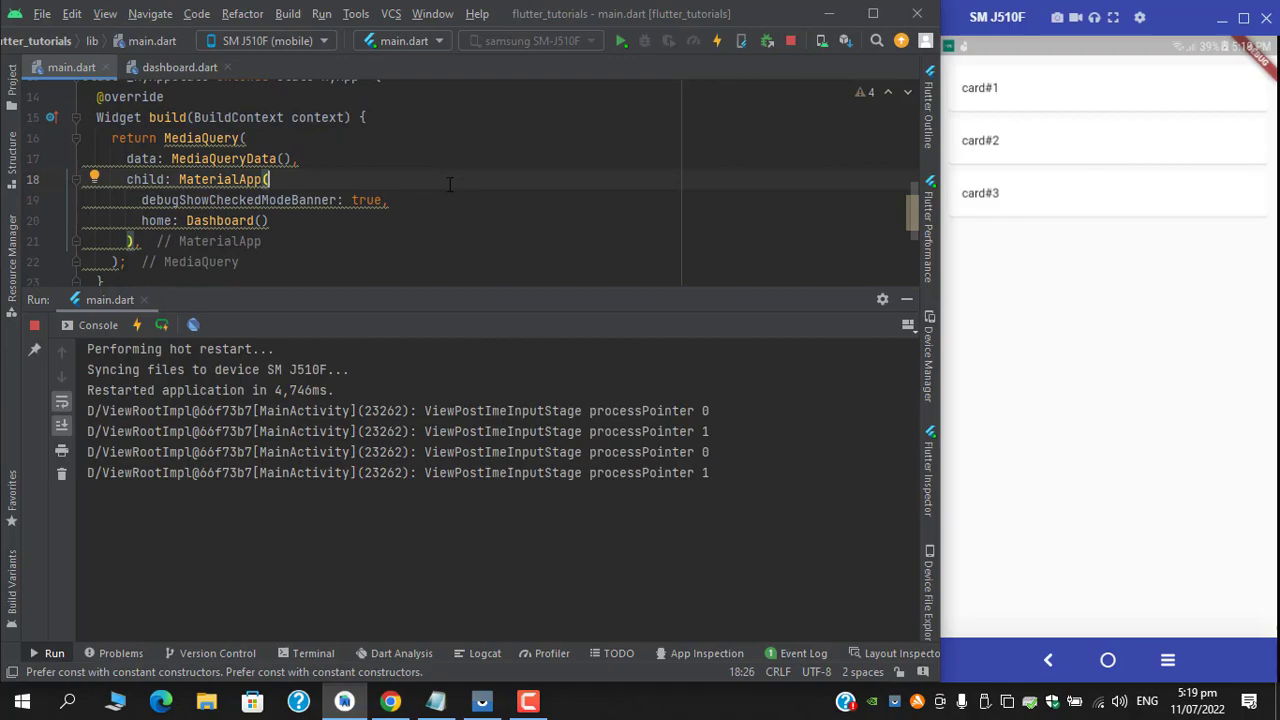